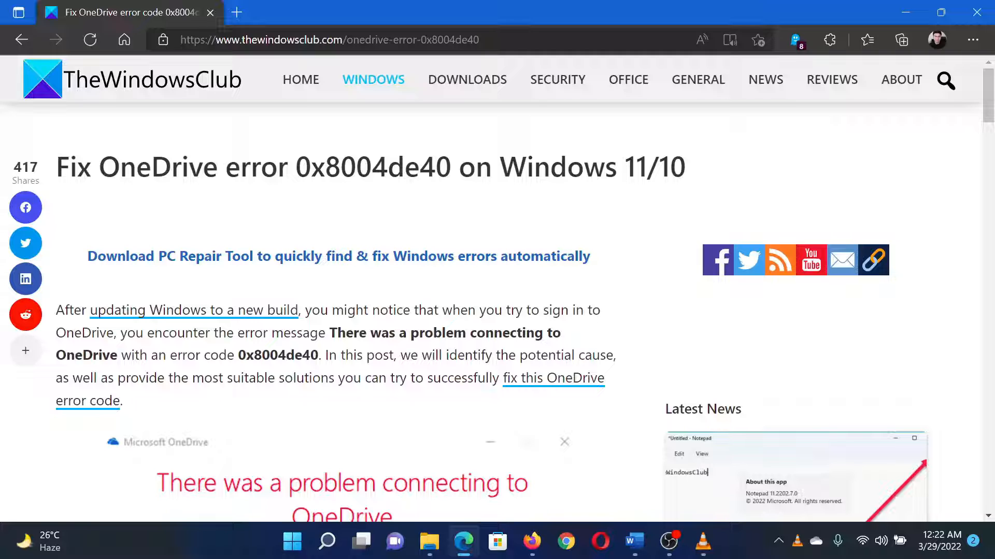
# - Scroll to the article's five fixes for error 0x8004de40 and open the Start shortcut menu for Settings
pyautogui.moveTo(120, 167); pyautogui.dragTo(323, 167)
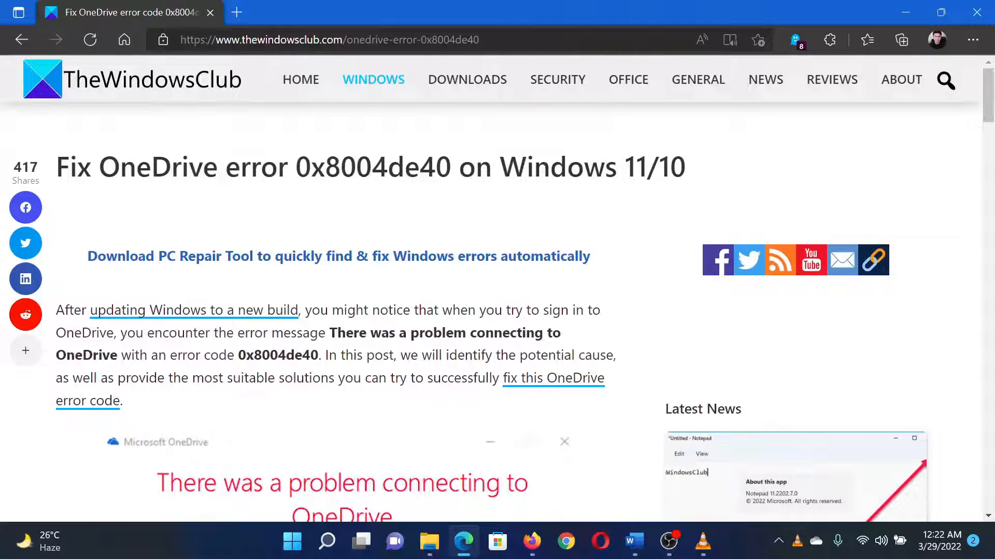
pyautogui.scroll(-3)
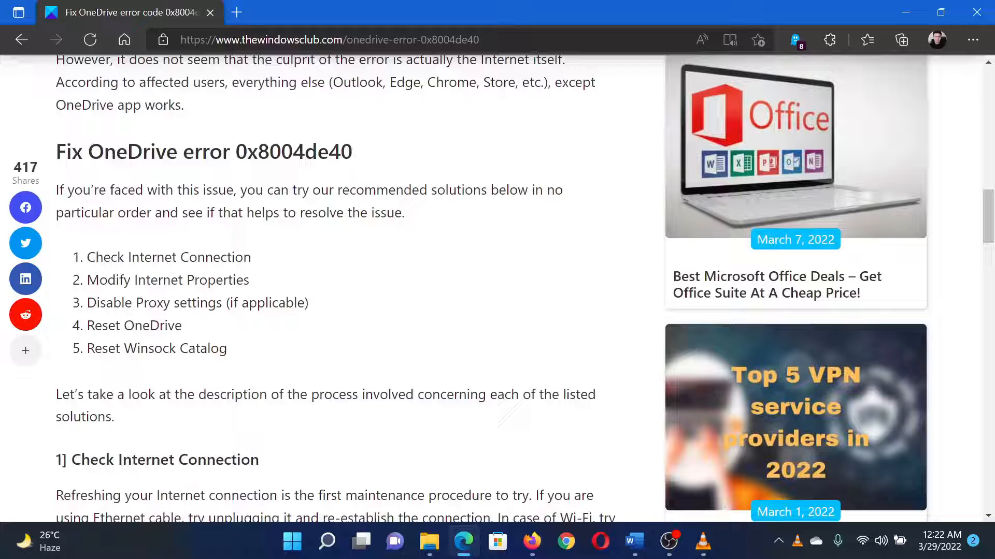
pyautogui.moveTo(362, 271)
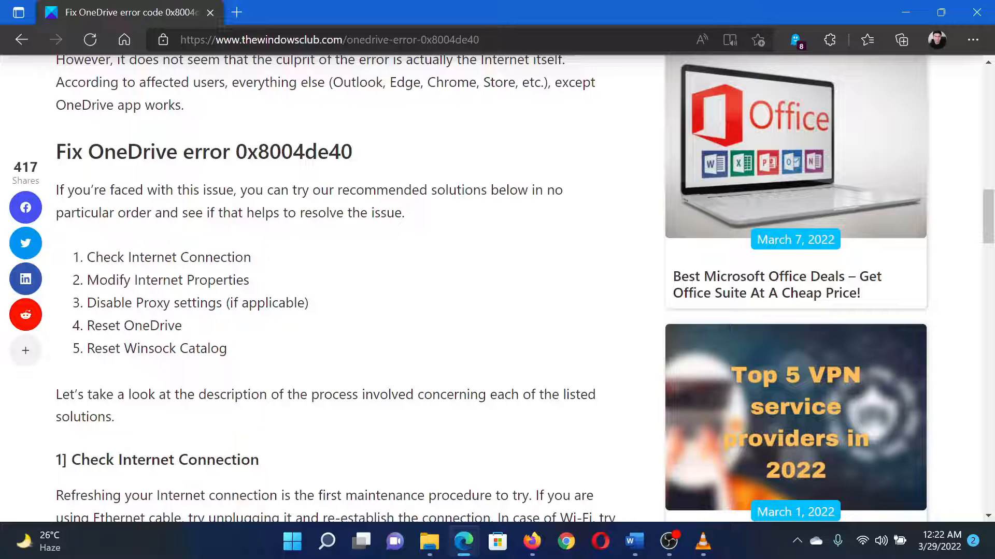
pyautogui.moveTo(359, 297)
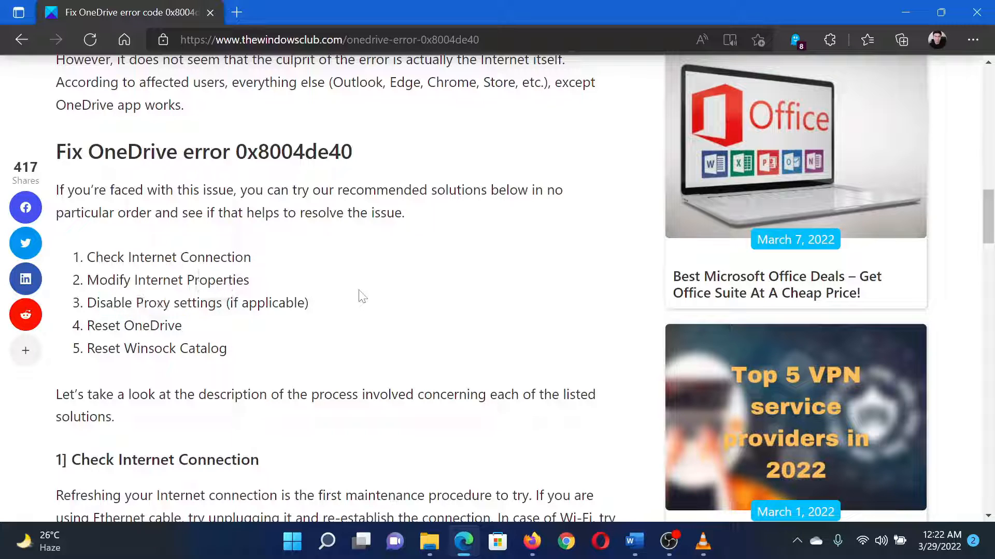
pyautogui.rightClick(292, 542)
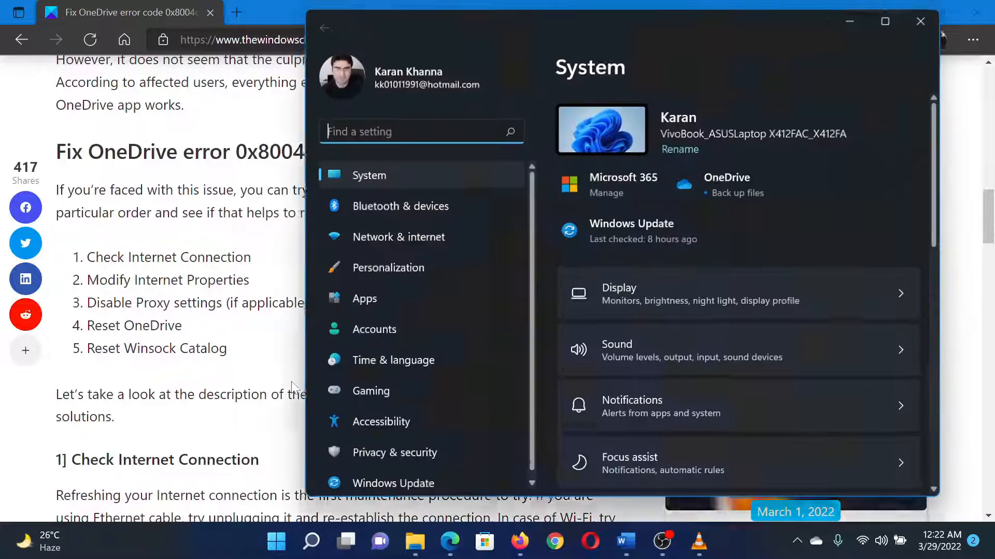
# - Maximize Settings and show the Network & internet page with Wi-Fi, VPN and Proxy options
pyautogui.click(884, 21)
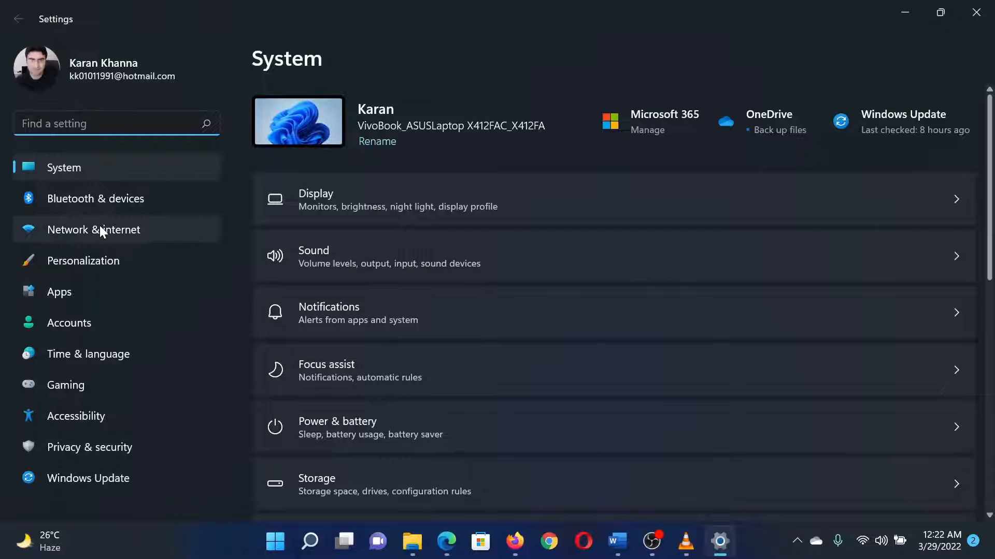
pyautogui.click(94, 230)
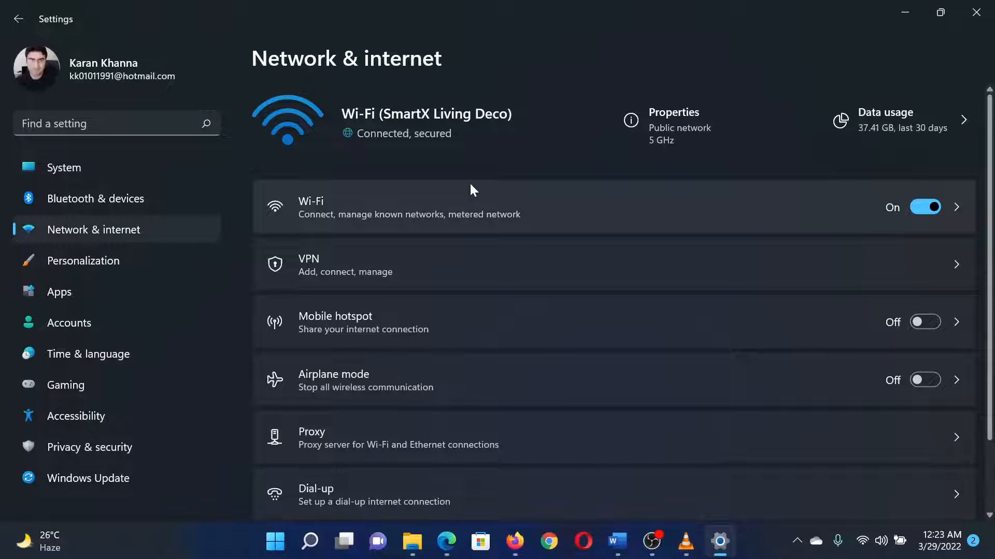
pyautogui.scroll(-3)
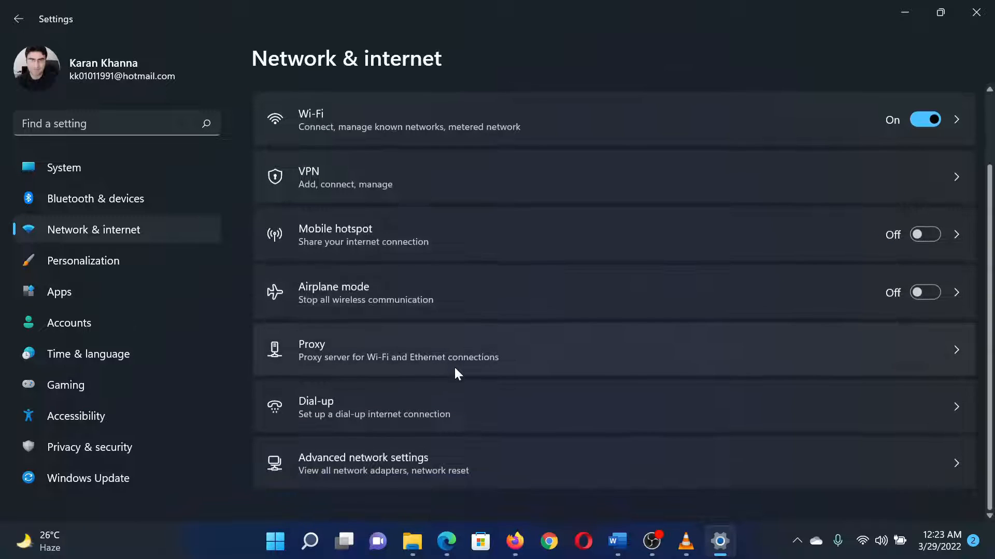
# - On the Proxy page, switch 'Automatically detect settings' to On
pyautogui.click(445, 350)
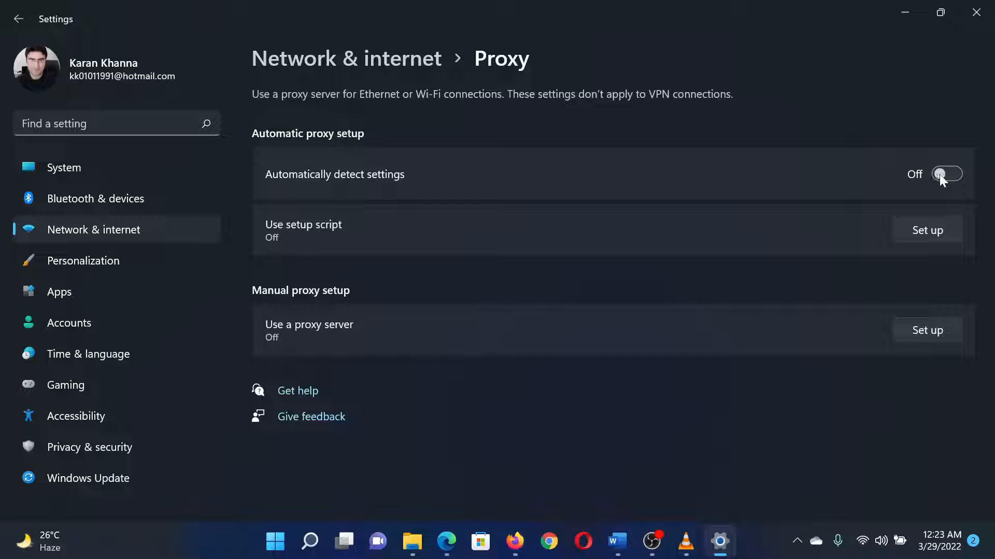
pyautogui.click(945, 174)
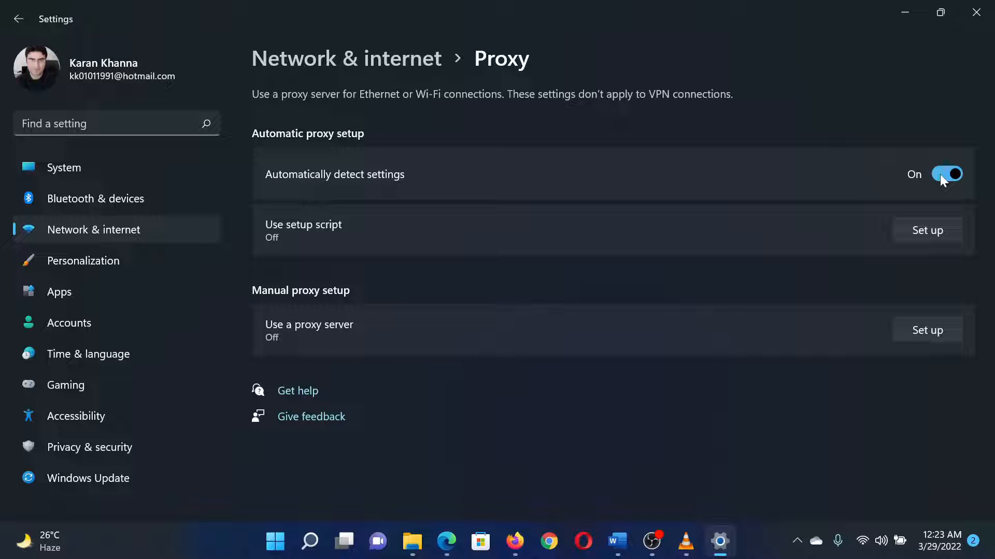
pyautogui.moveTo(833, 258)
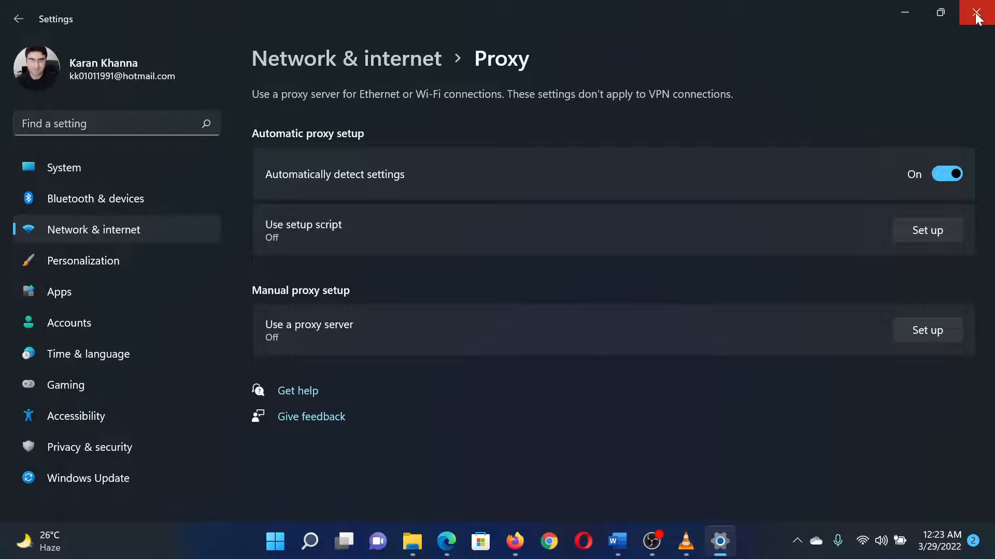
# - Close Settings and return to the article's title, selecting the 'fix this OneDrive error code' link text
pyautogui.click(976, 12)
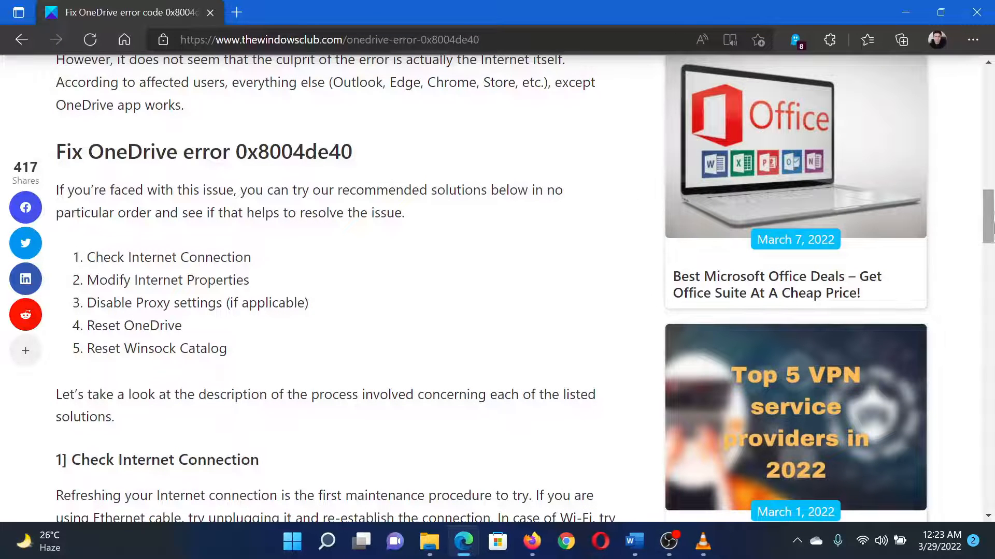
pyautogui.scroll(3)
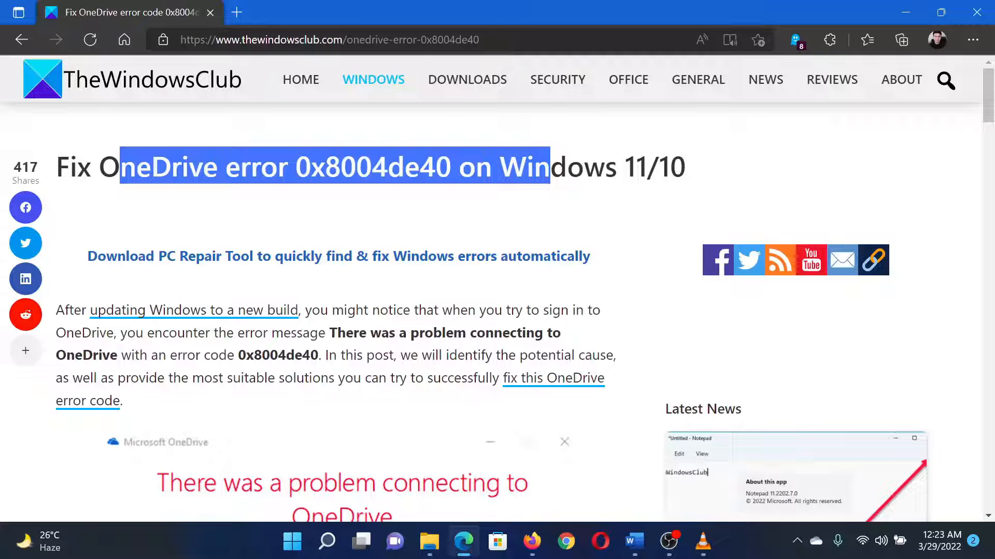
pyautogui.click(529, 236)
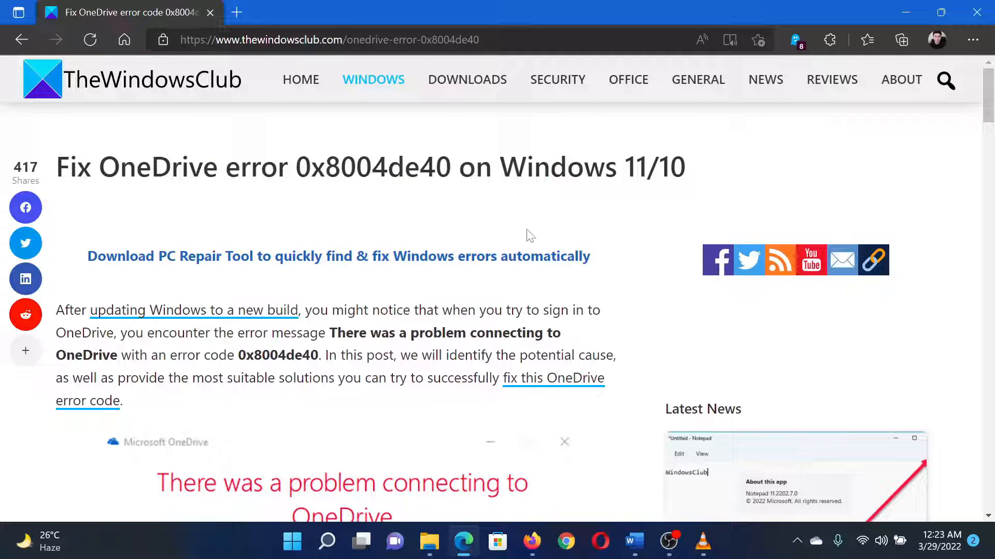
pyautogui.doubleClick(552, 379)
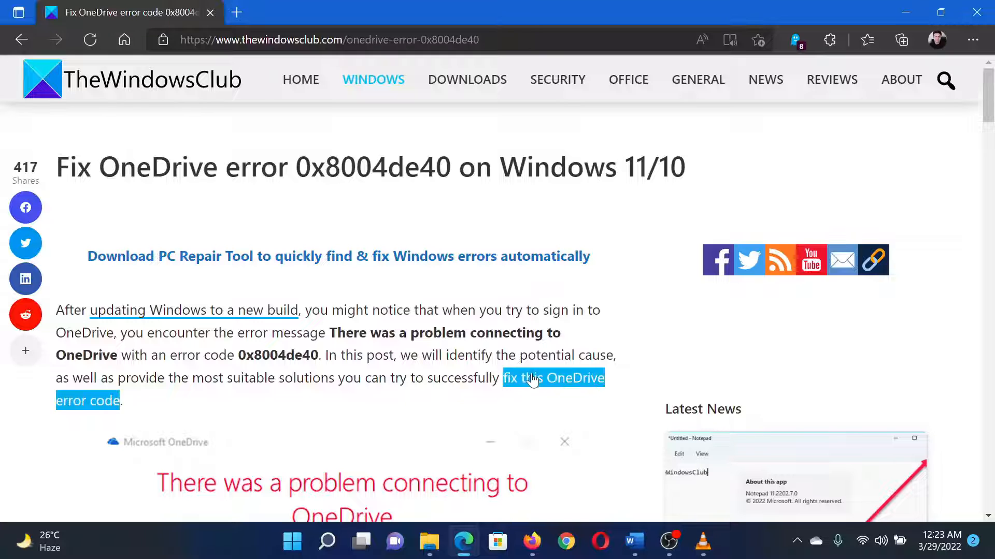